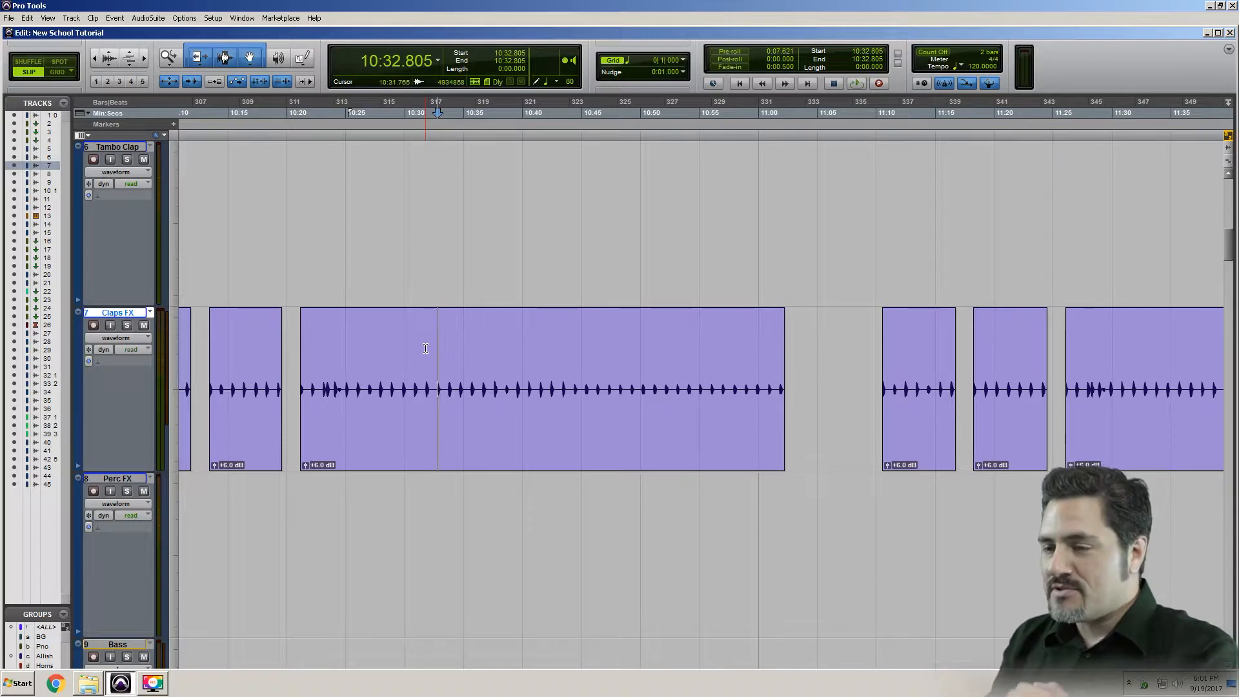
- Select roughly 10:32.805–10:42.431 of the Claps FX clip, then show the Edit menu
drag(395, 388, 525, 387)
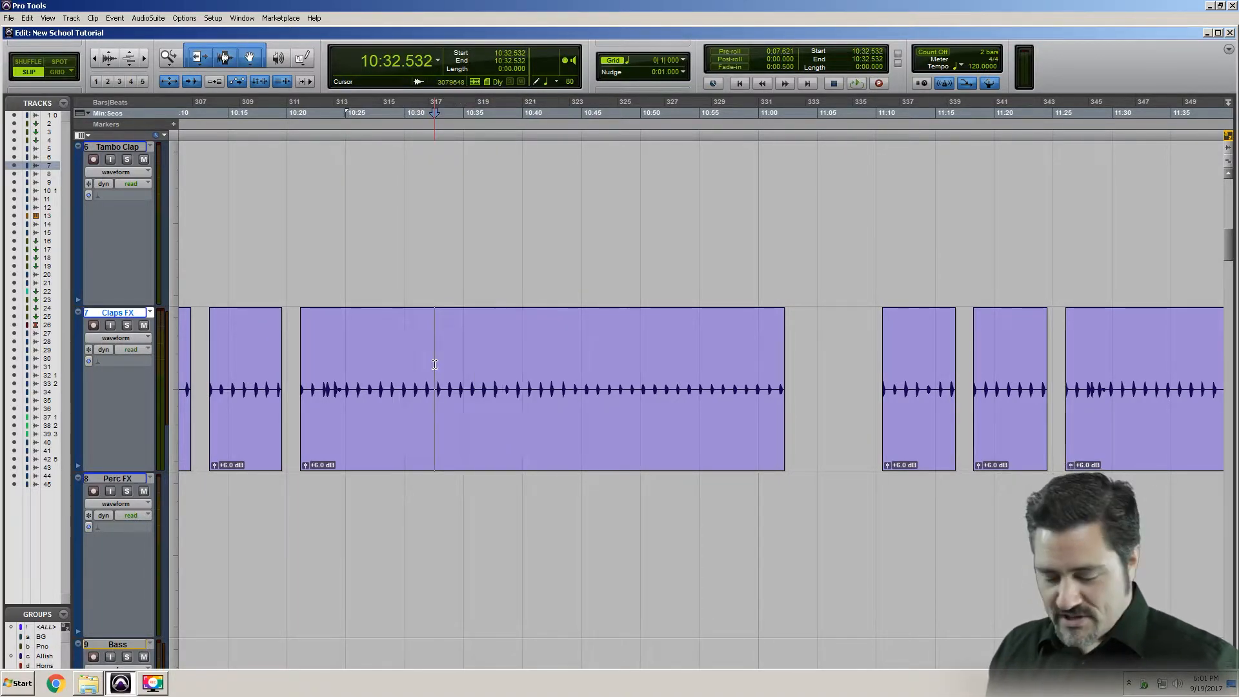
drag(436, 387, 469, 388)
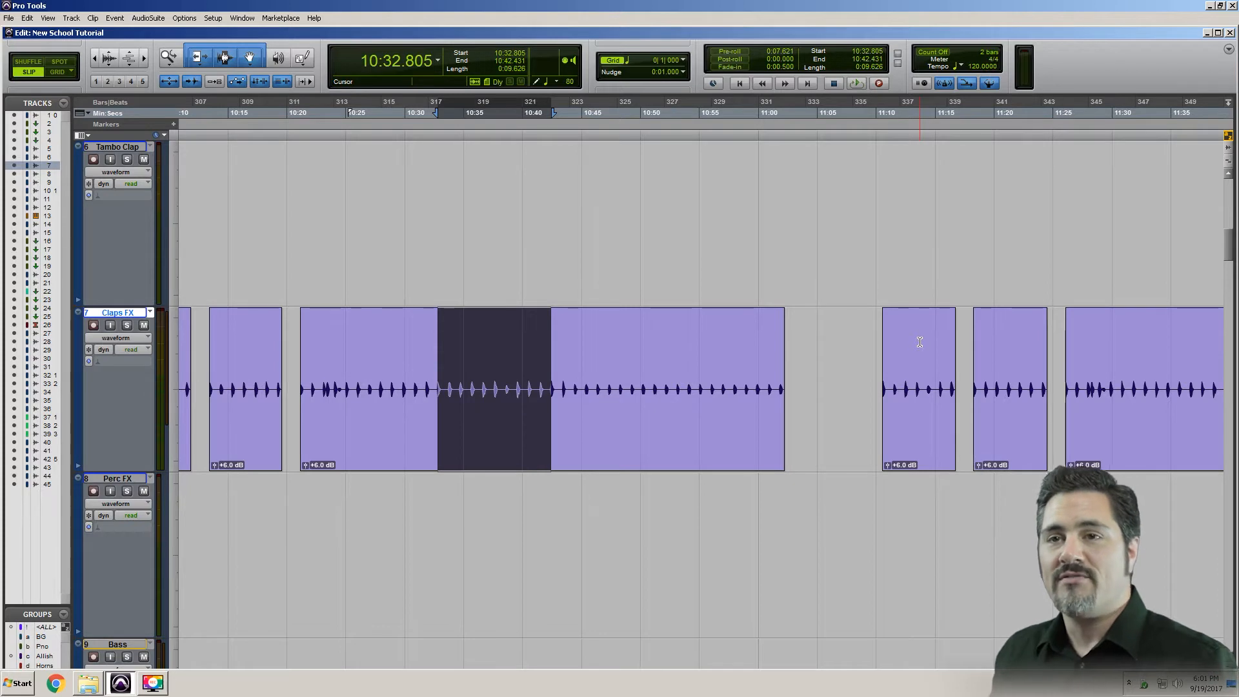
click(25, 16)
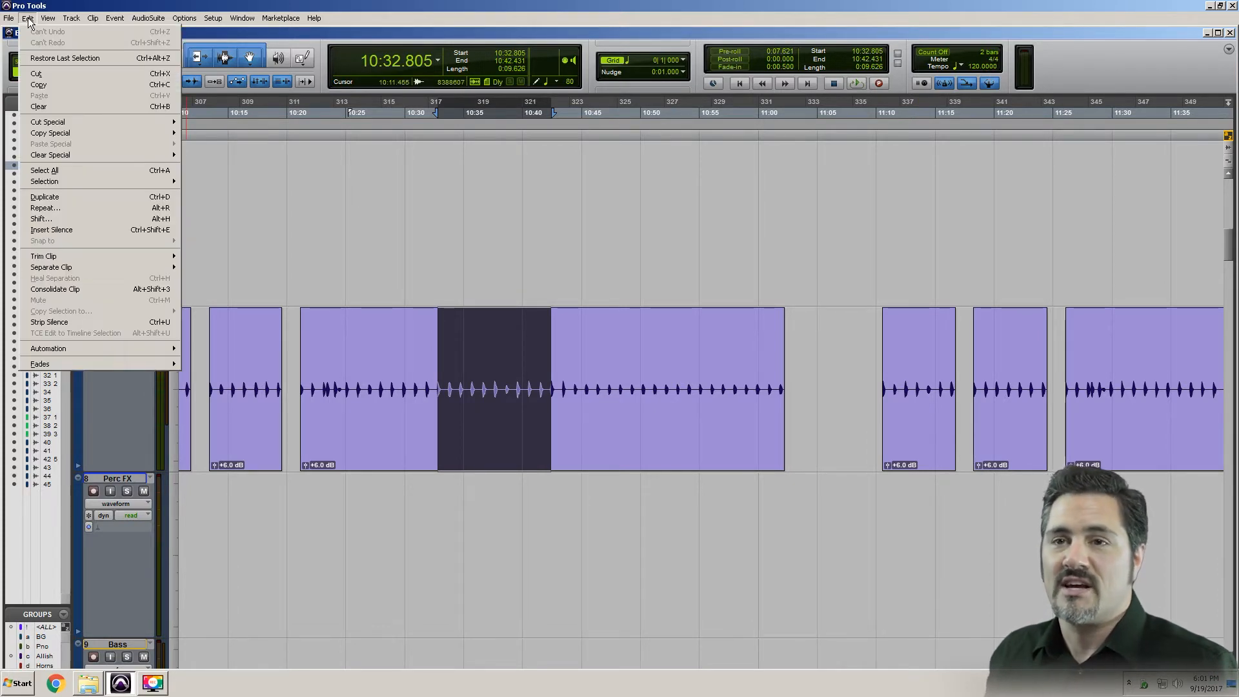